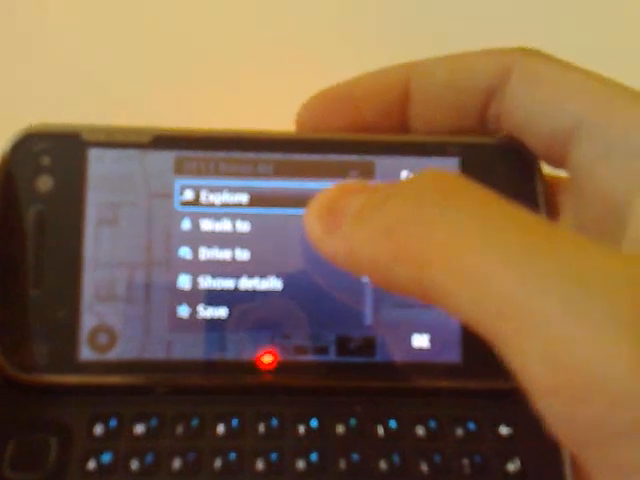
# Step: Request walking directions to the selected map point via 'Walk to'
pyautogui.click(215, 196)
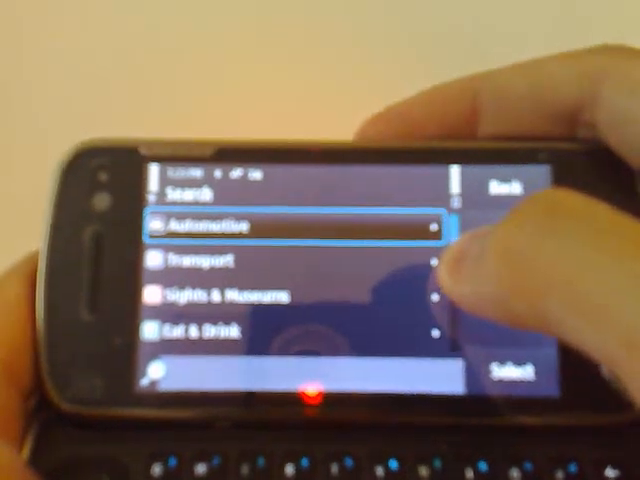
# Step: Bring up the options menu for the first Dodger Stadium search result
pyautogui.scroll(-3)
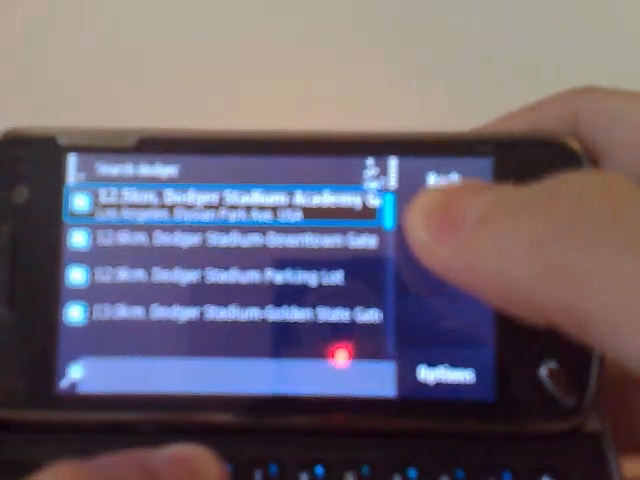
pyautogui.click(230, 195)
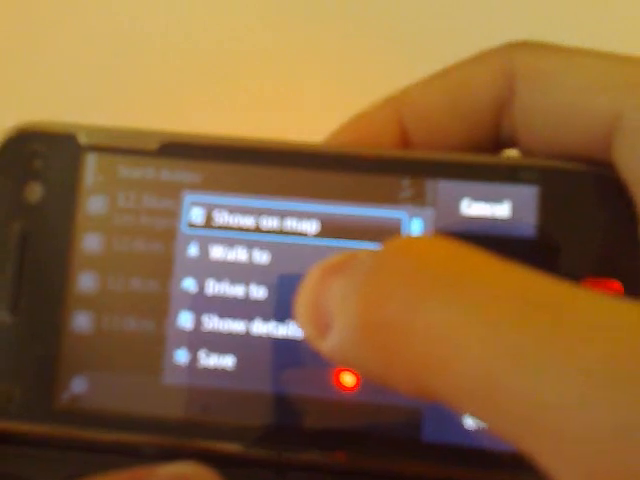